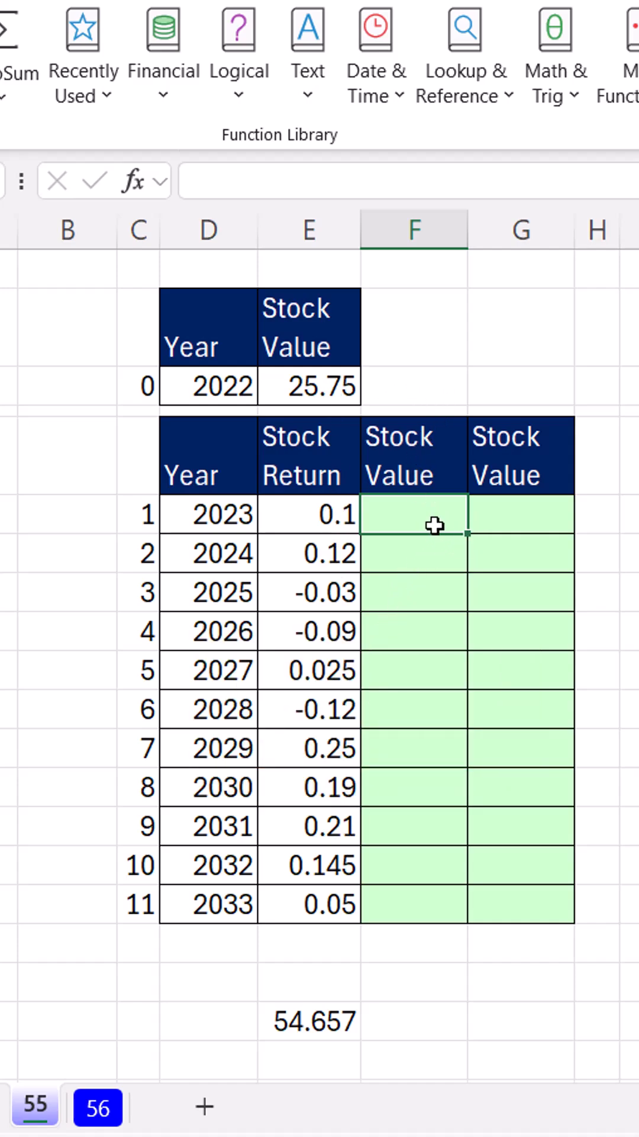
Enter =E3*(1+E6) in F6, giving the 2023 stock value of $28.33
type("=")
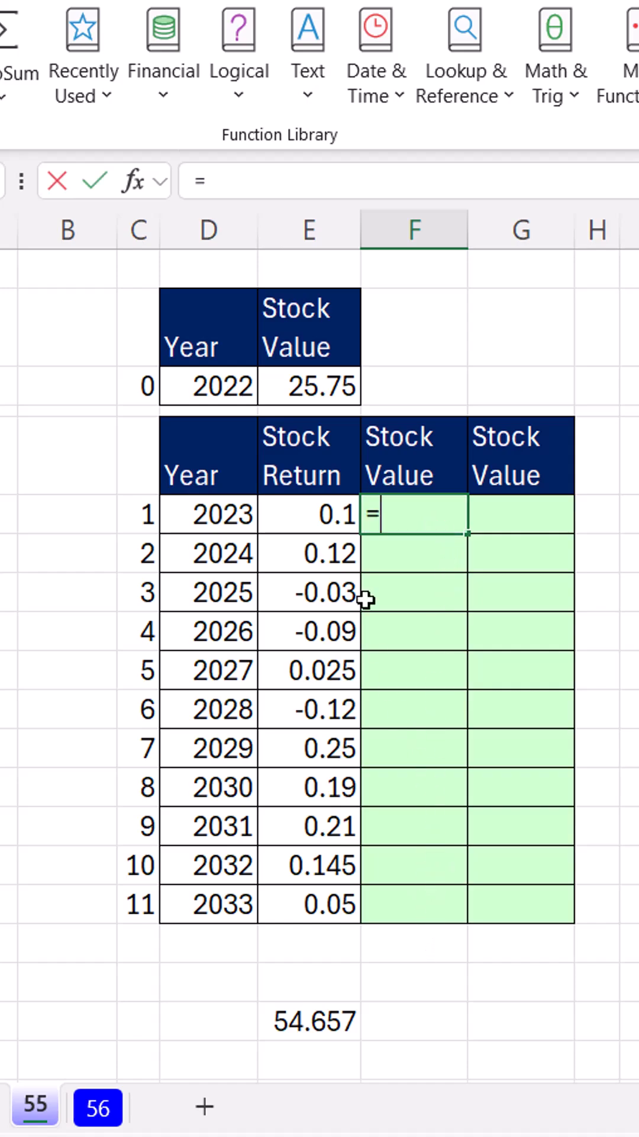
left_click(308, 385)
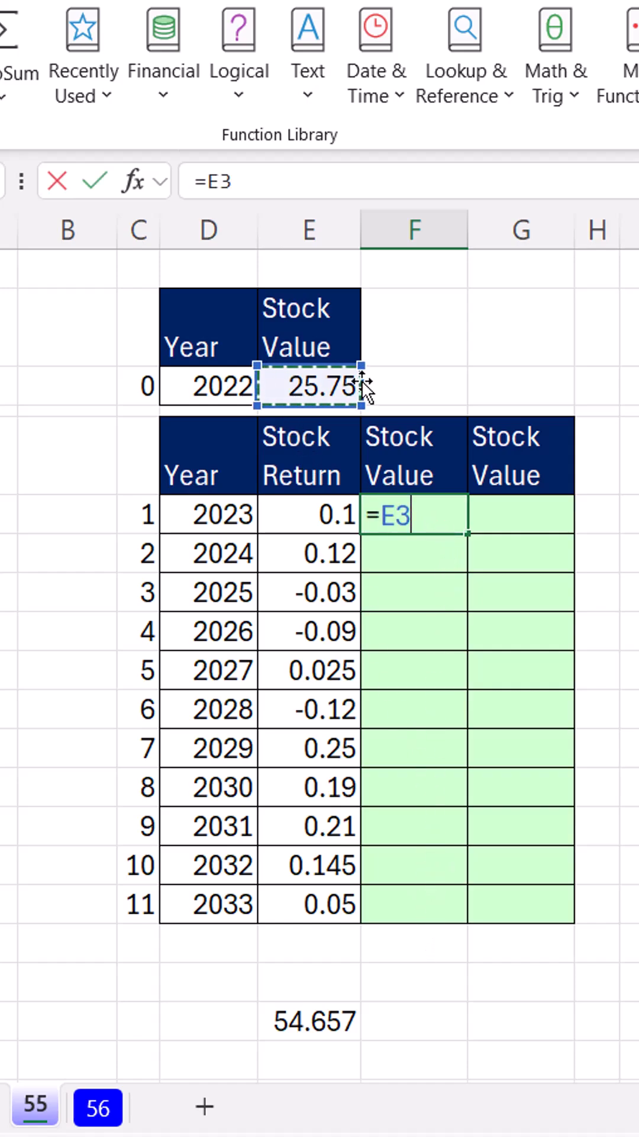
type("*(1")
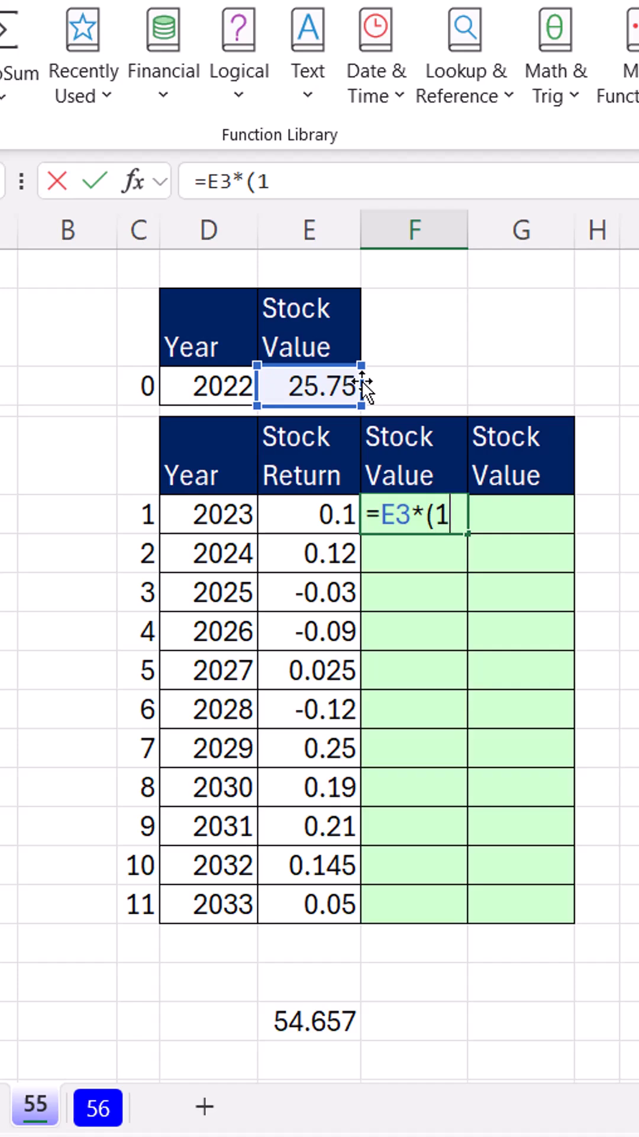
mouse_move(458, 377)
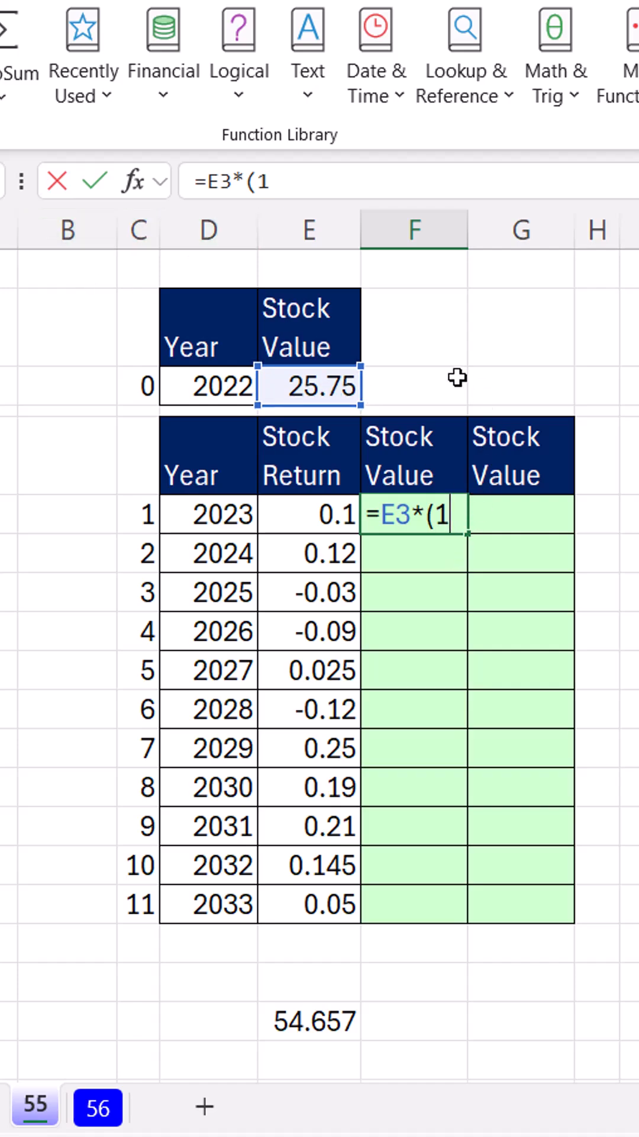
type("+")
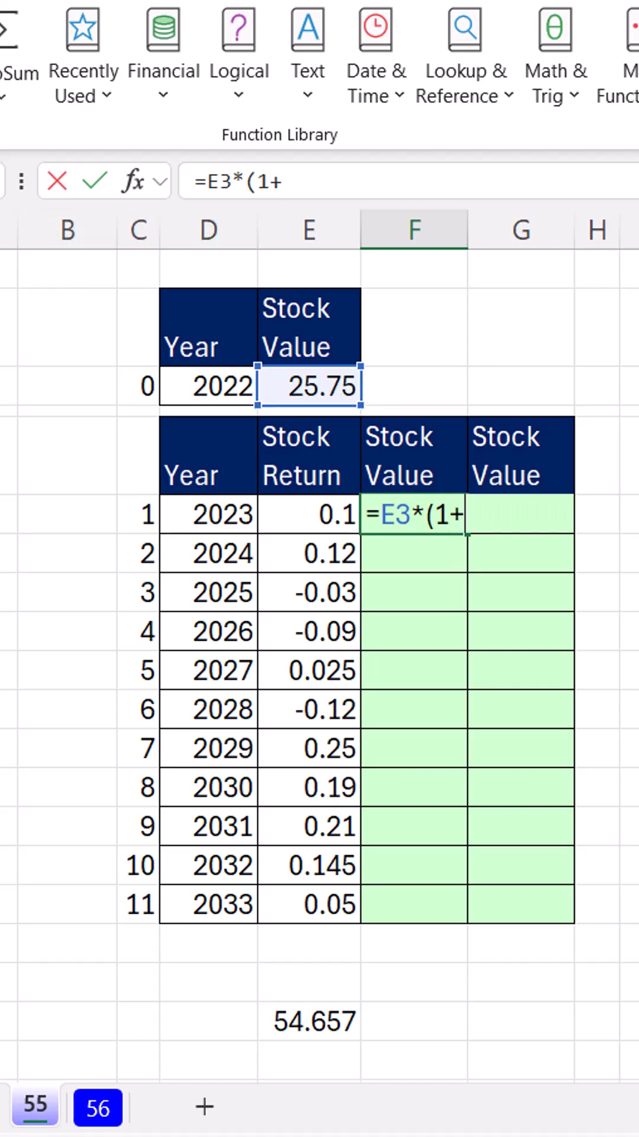
left_click(310, 514)
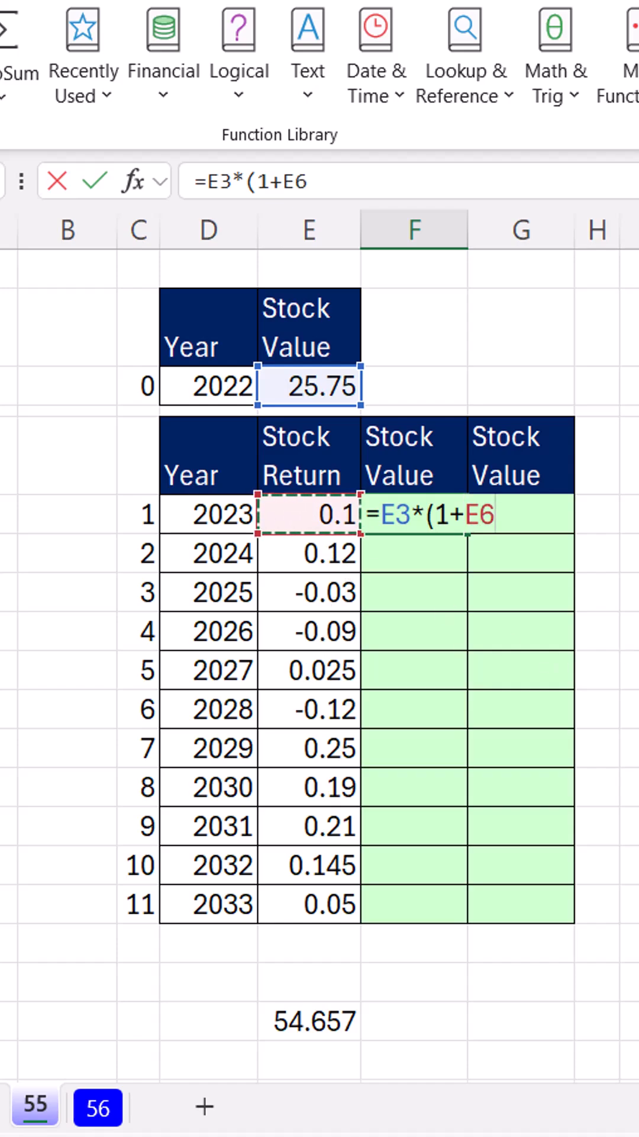
key("Return")
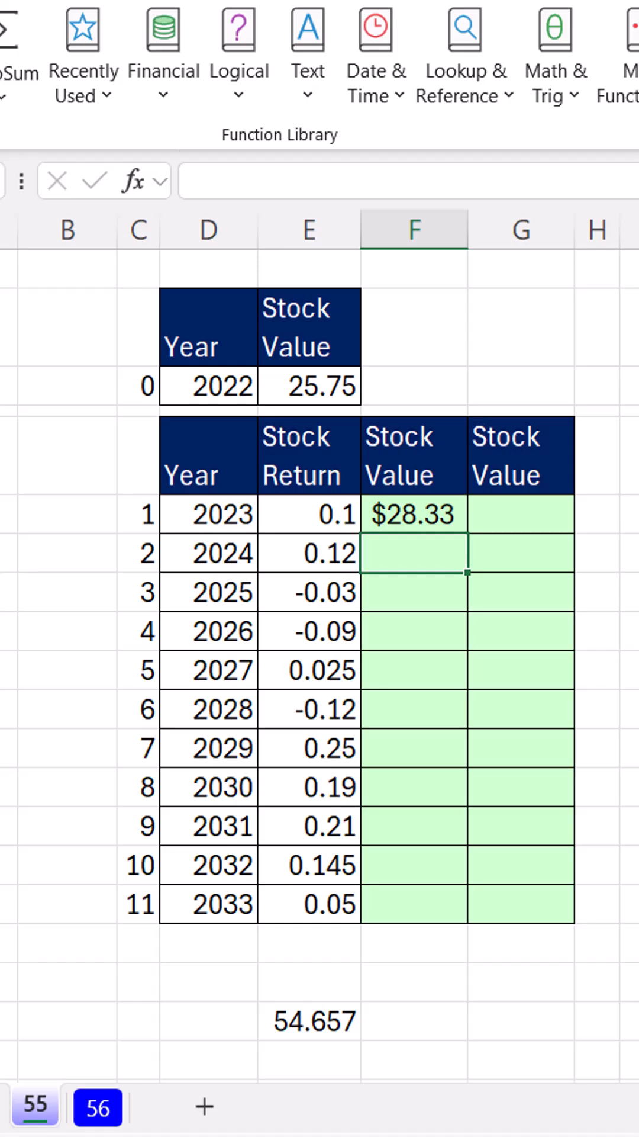
Enter =F6*(1+E7) in F7, fill down to F16 ending at $54.66, and verify formulas
type("=")
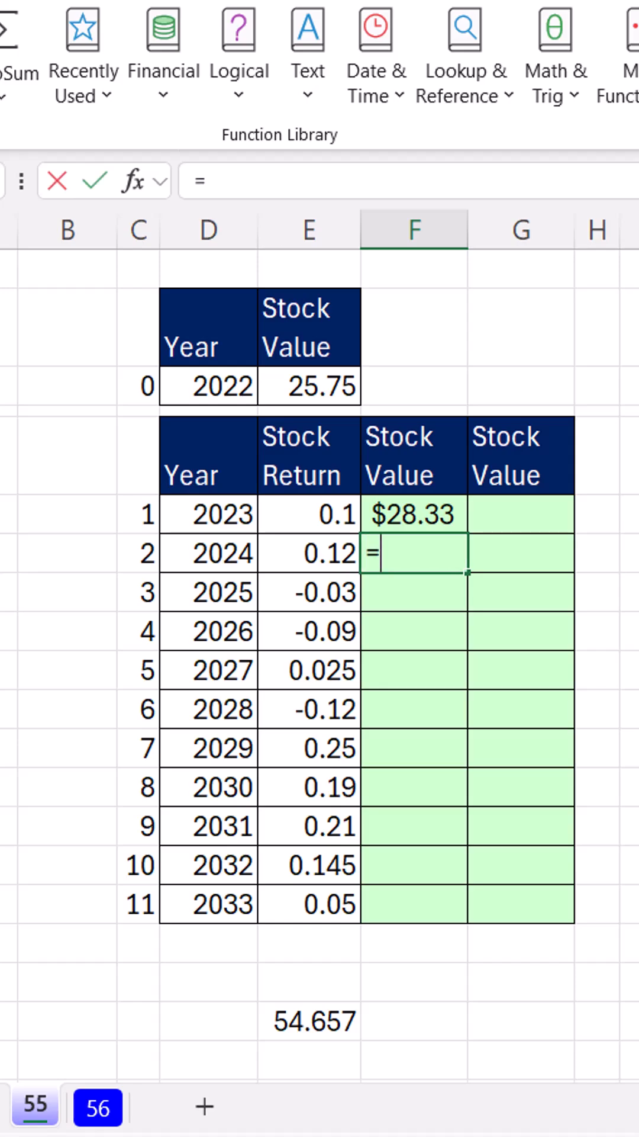
left_click(414, 514)
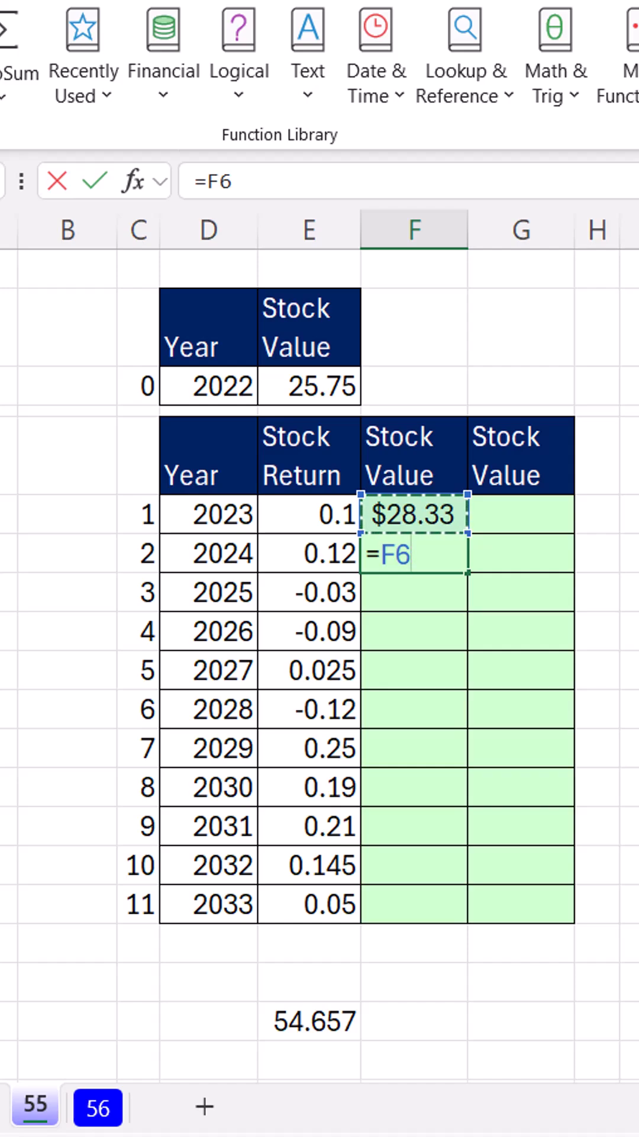
type("*(1")
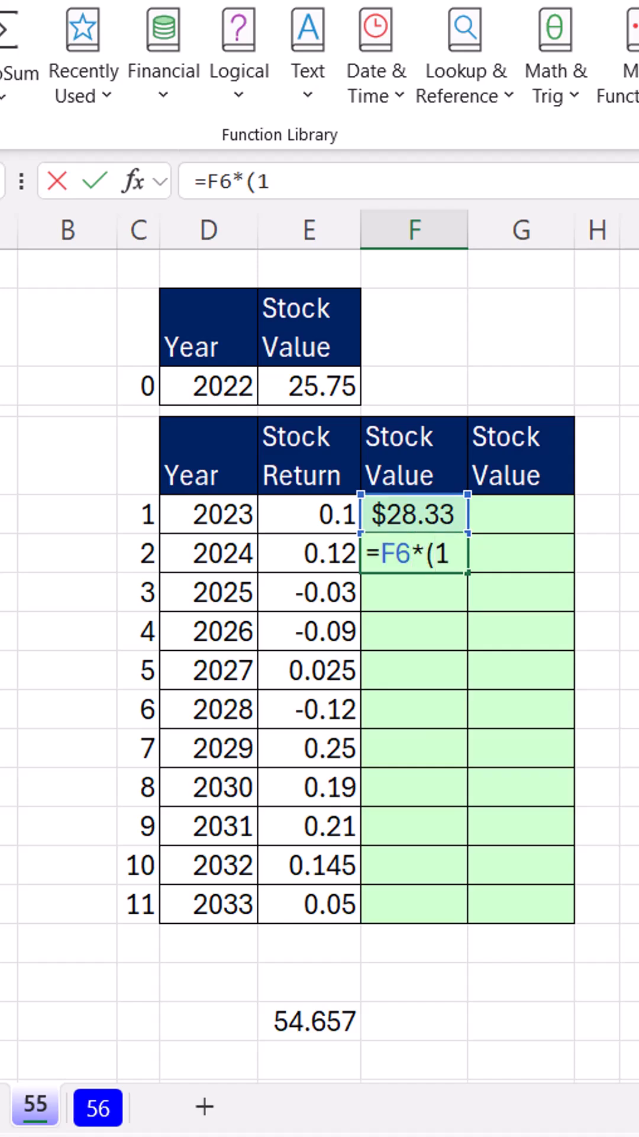
left_click(308, 553)
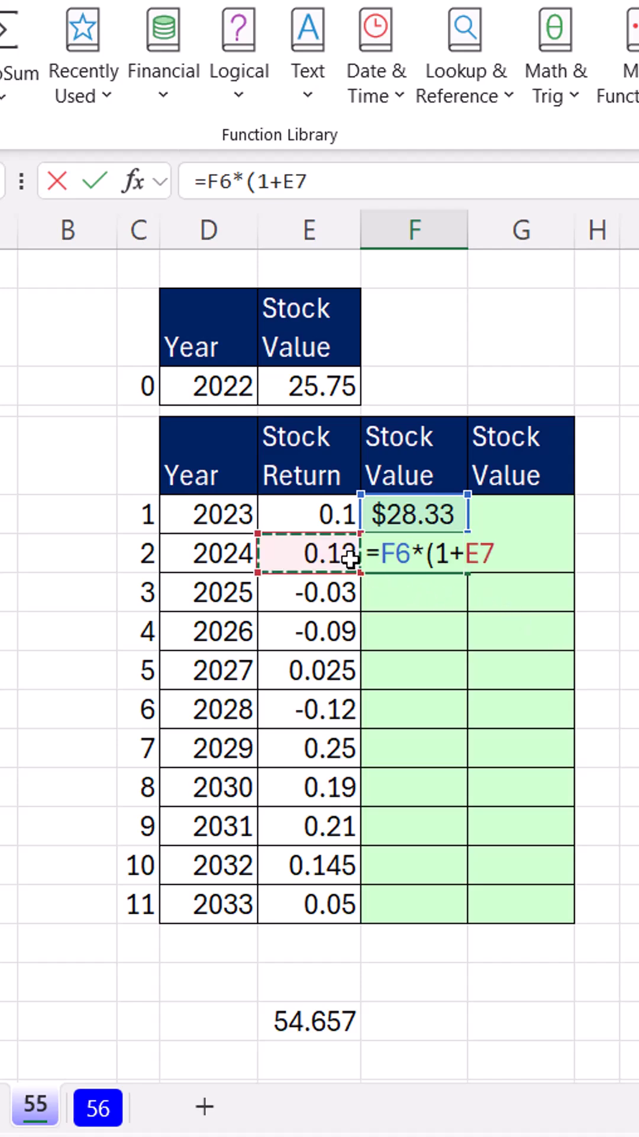
type(")")
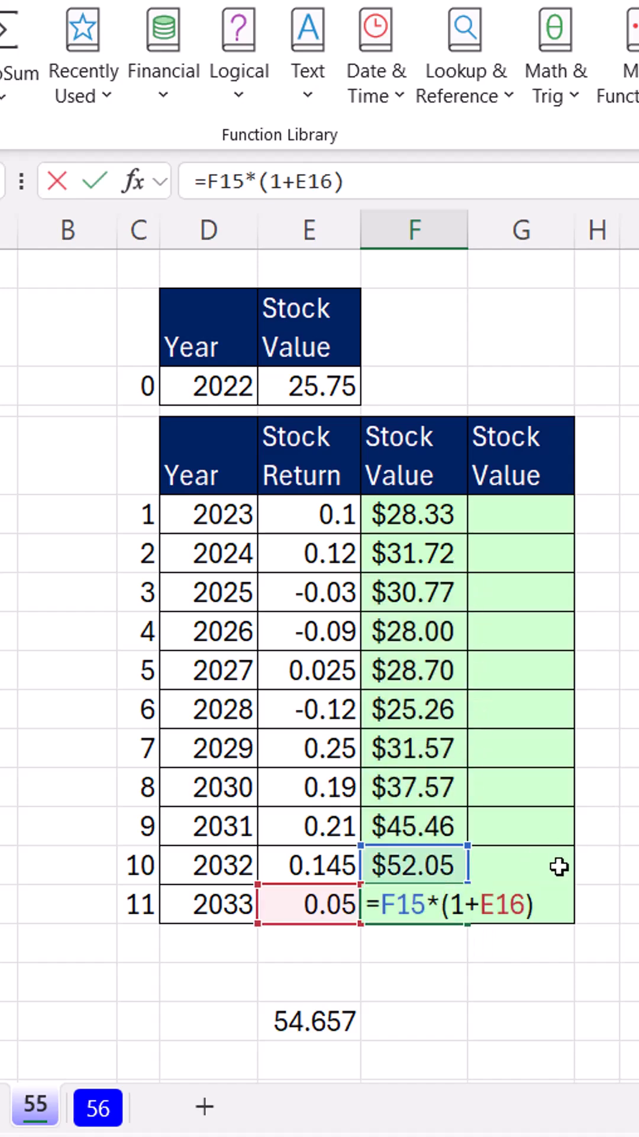
key("Return")
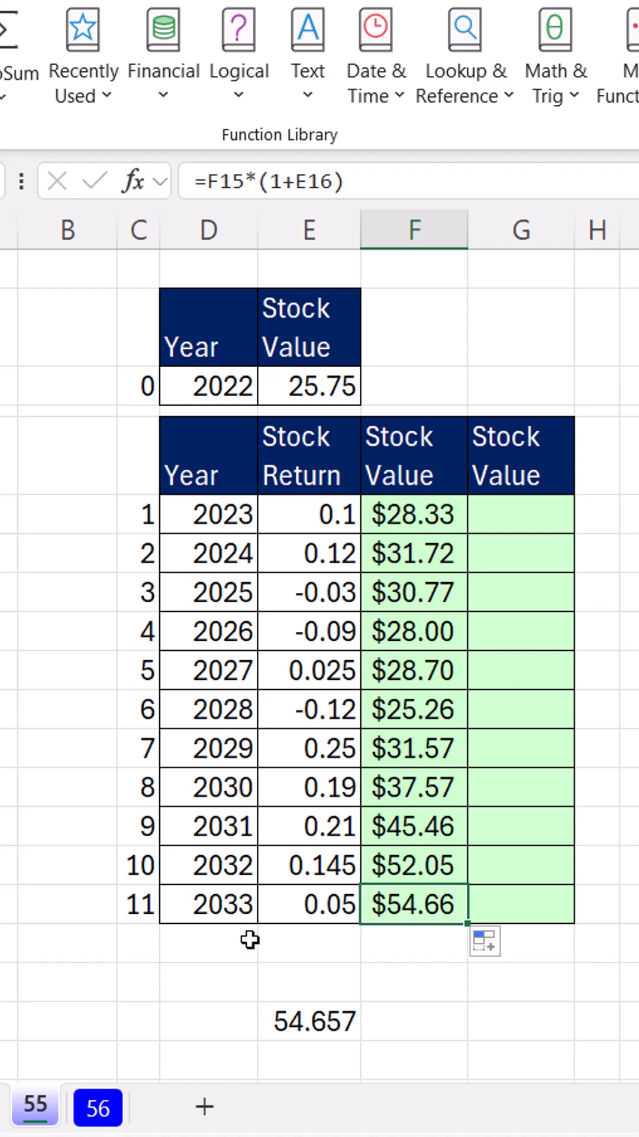
mouse_move(441, 941)
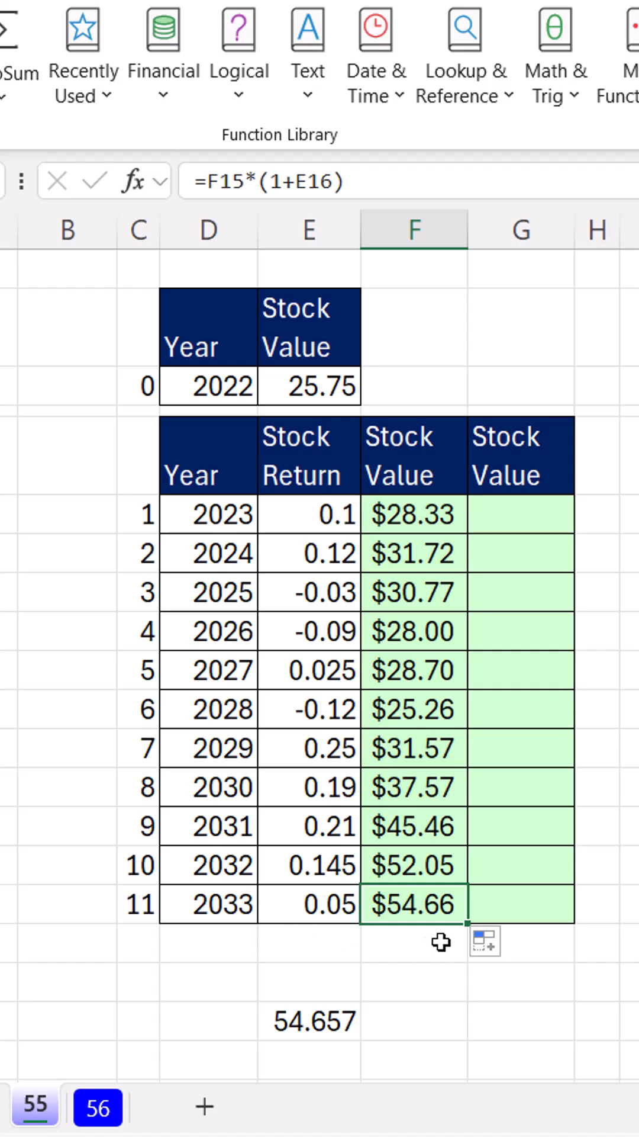
double_click(413, 515)
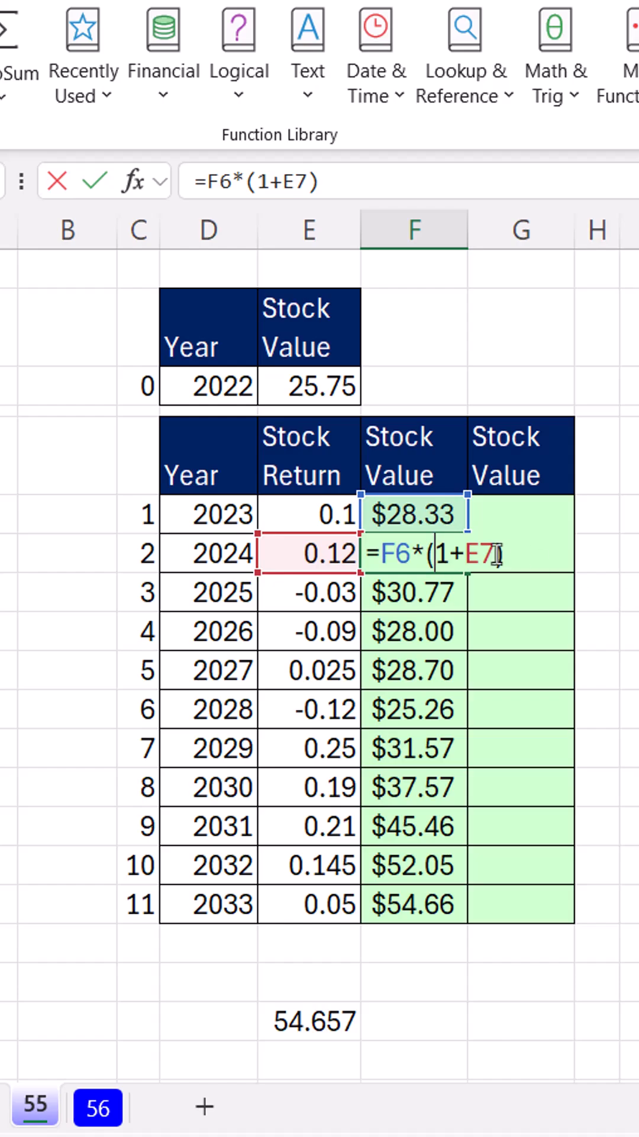
key("Return")
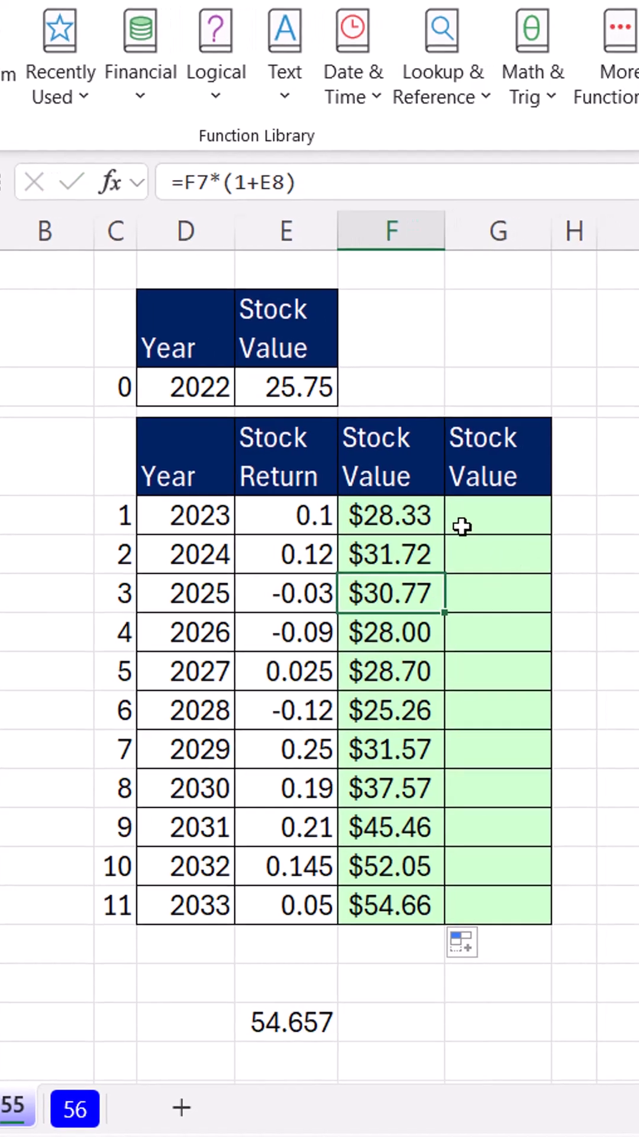
Enter =SCAN(E3,E6:E16+1,PRODUCT) in G6 to spill values ending at $54.66
type("=s")
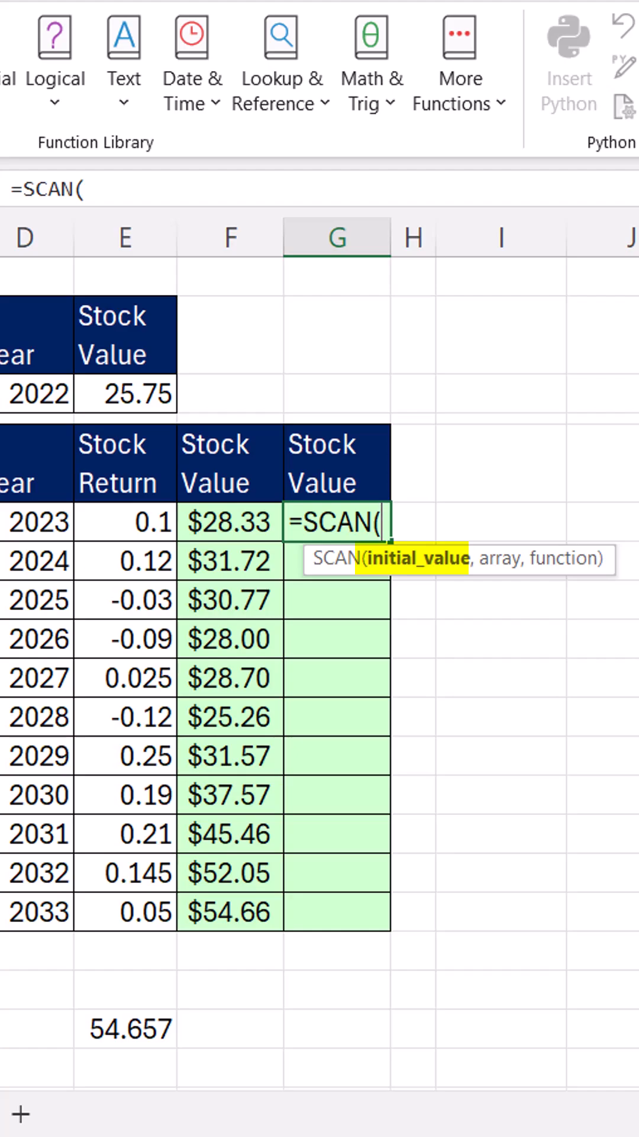
mouse_move(399, 576)
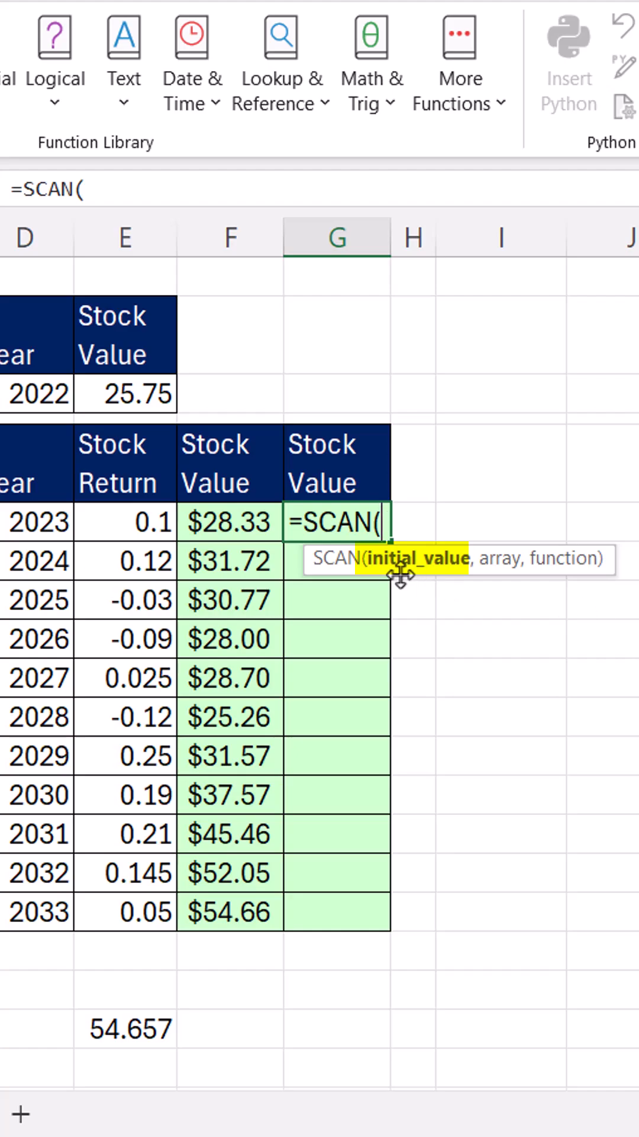
left_click(124, 394)
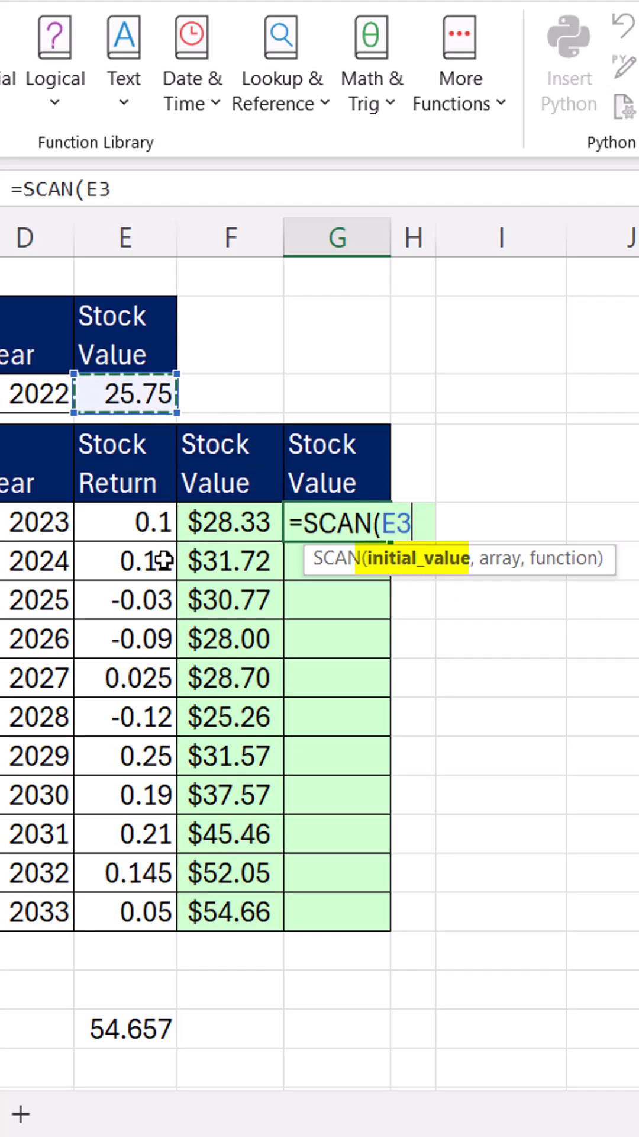
type(",E6:E16")
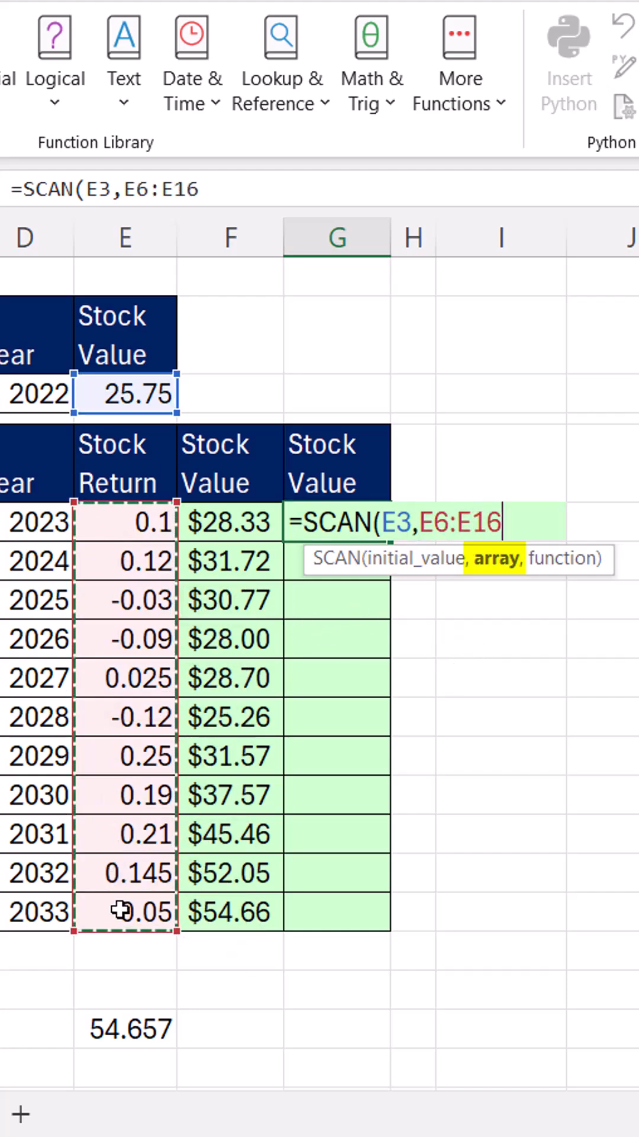
type("+1")
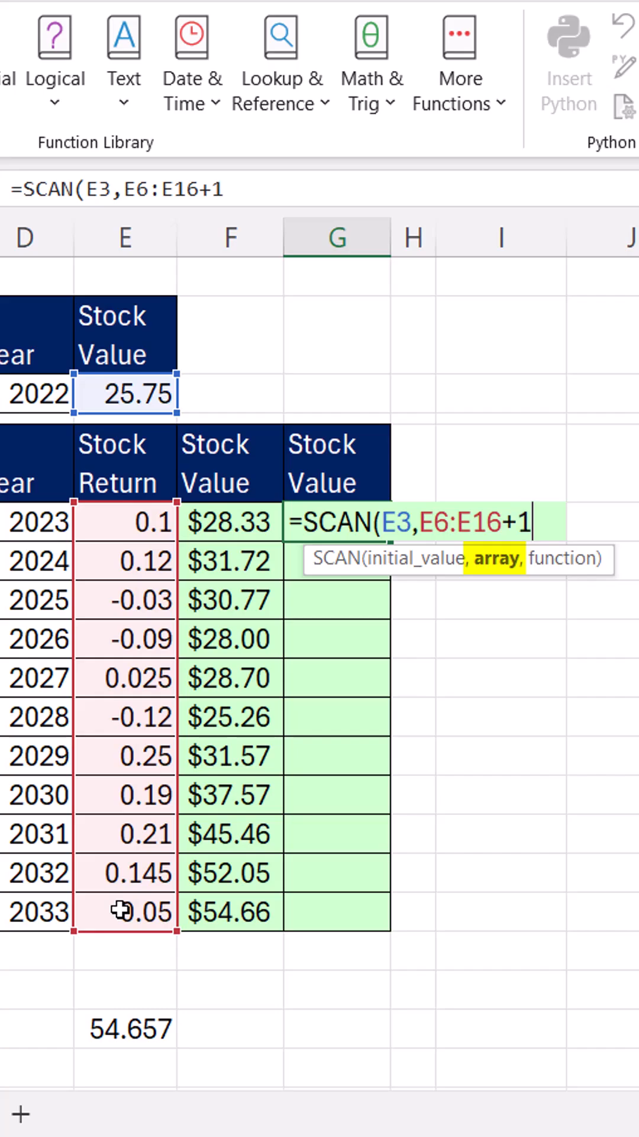
type(",")
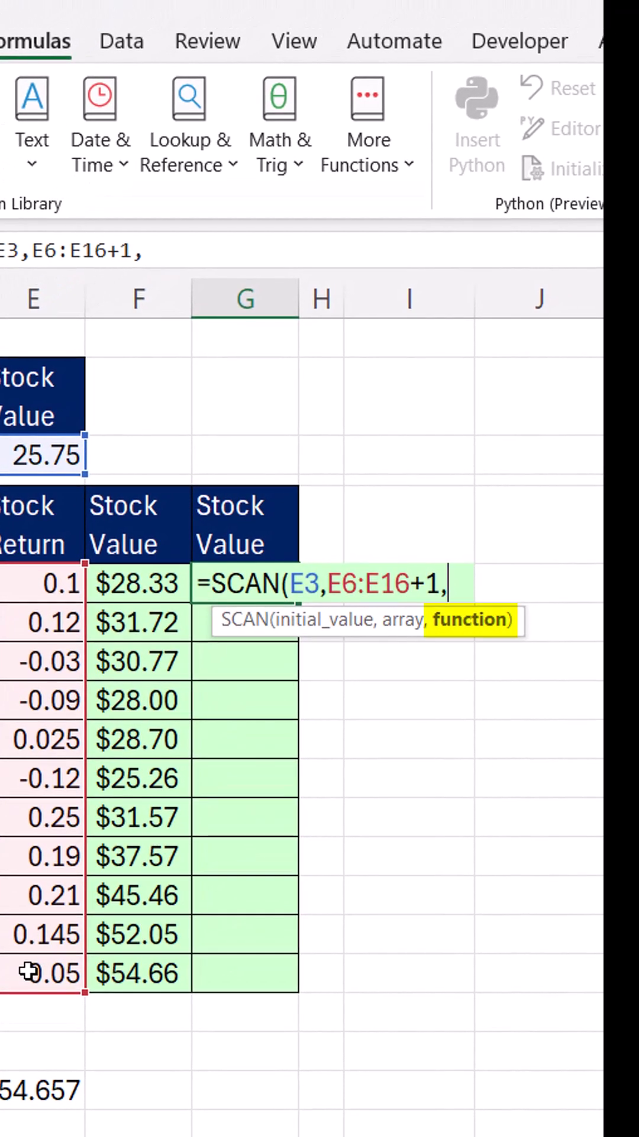
type("P")
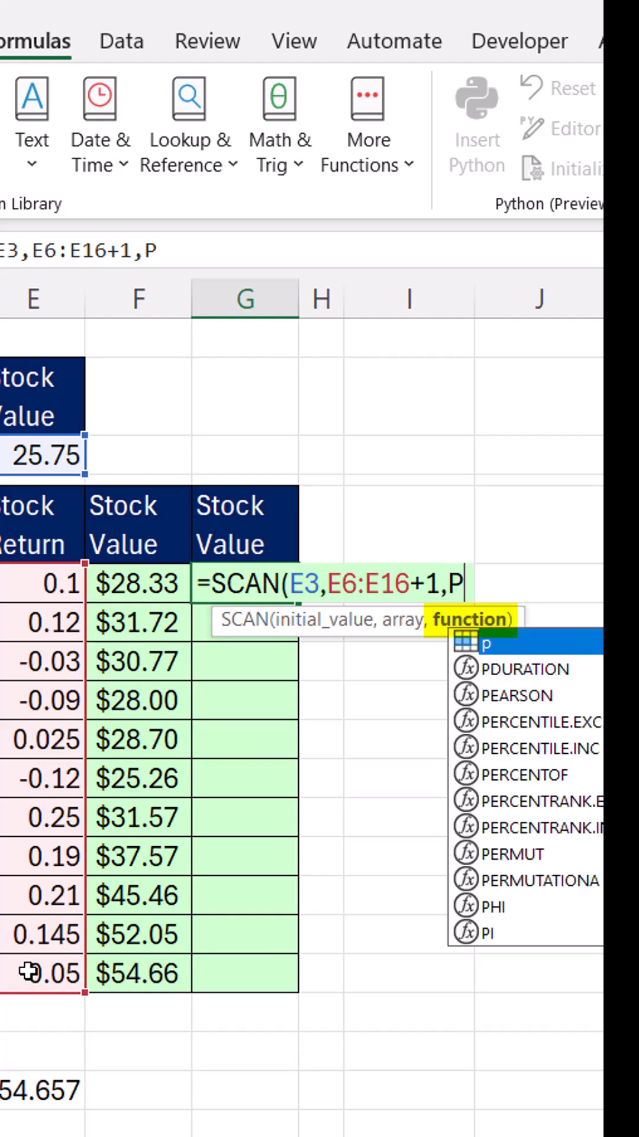
type("RODUCT)")
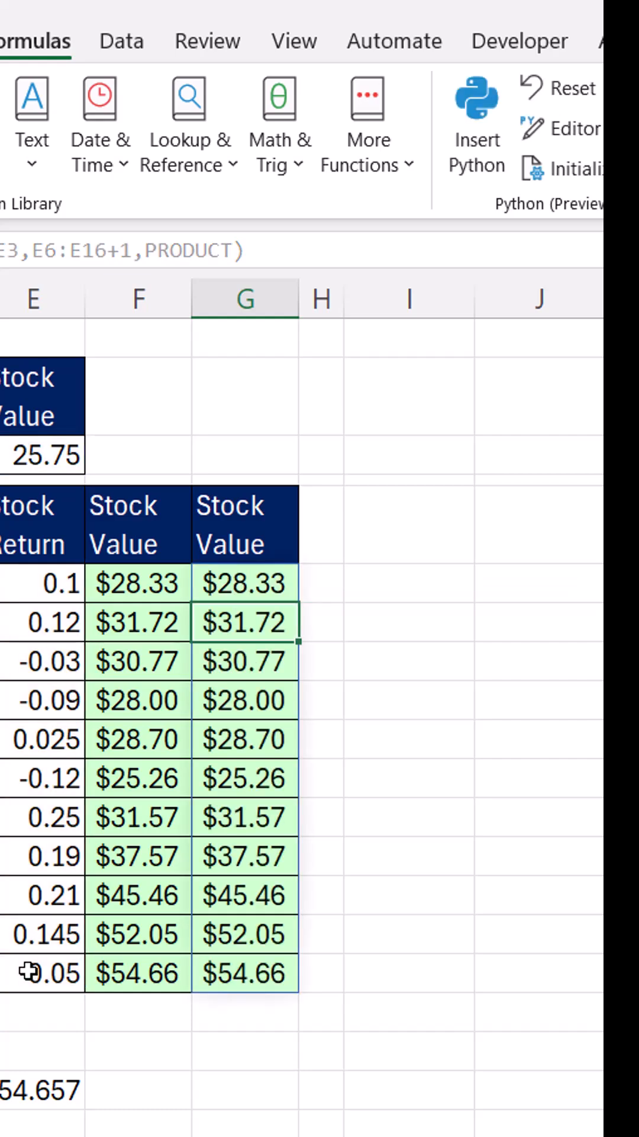
mouse_move(279, 973)
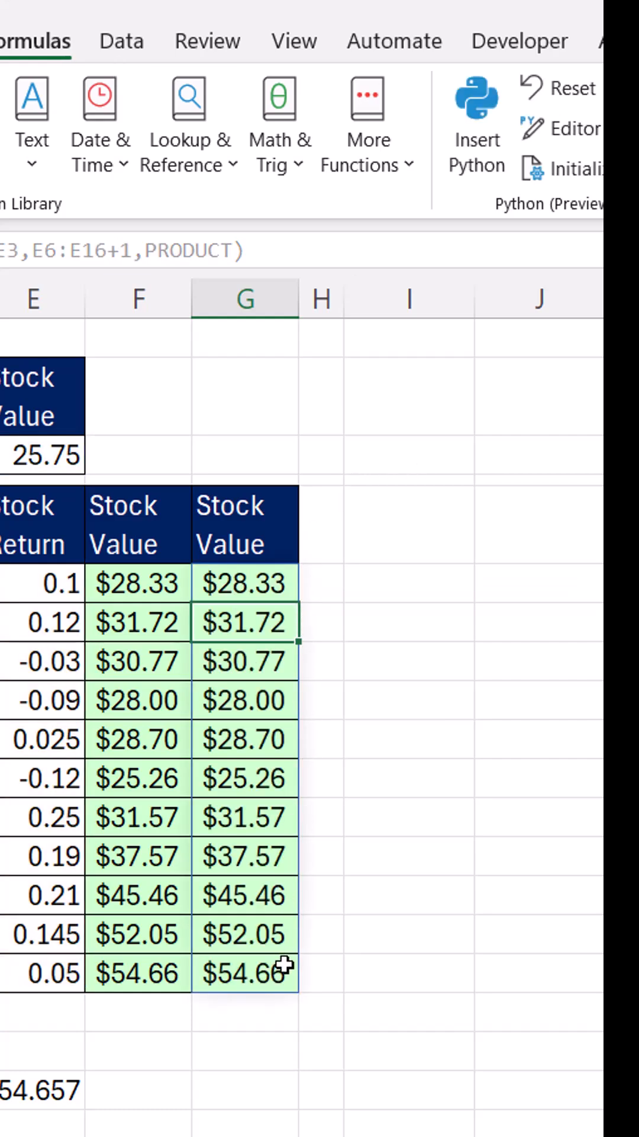
mouse_move(269, 588)
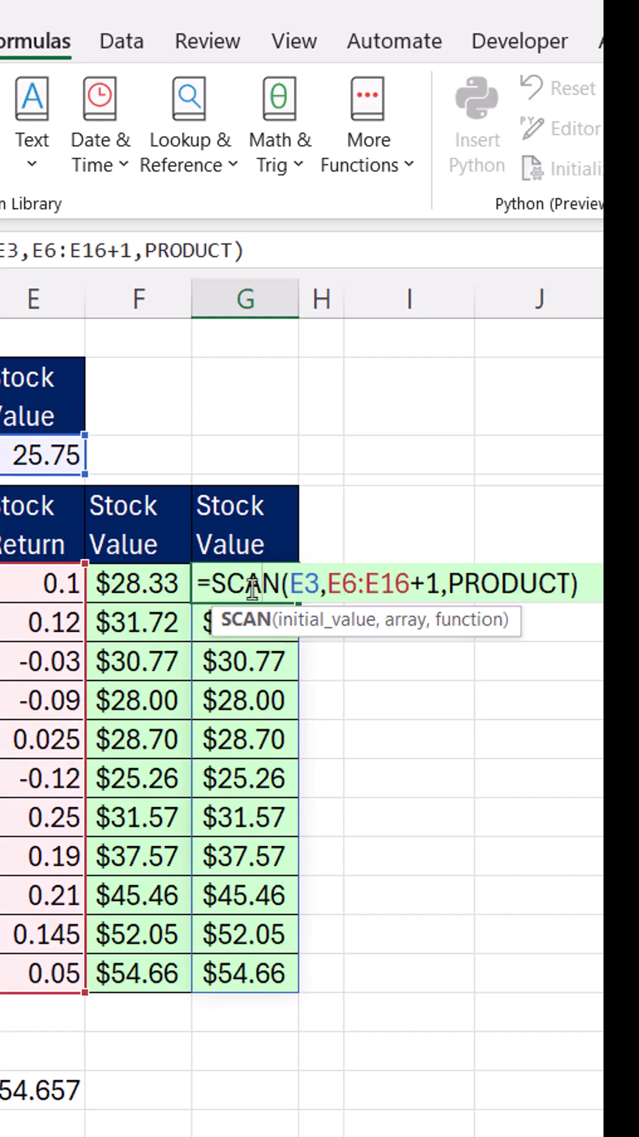
mouse_move(225, 721)
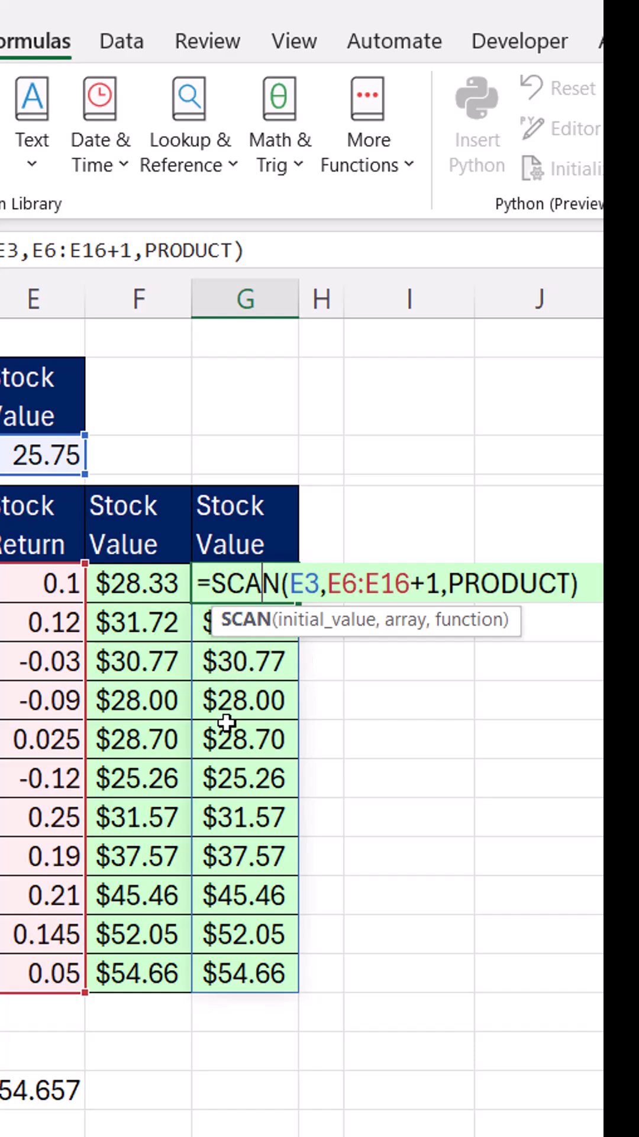
mouse_move(232, 931)
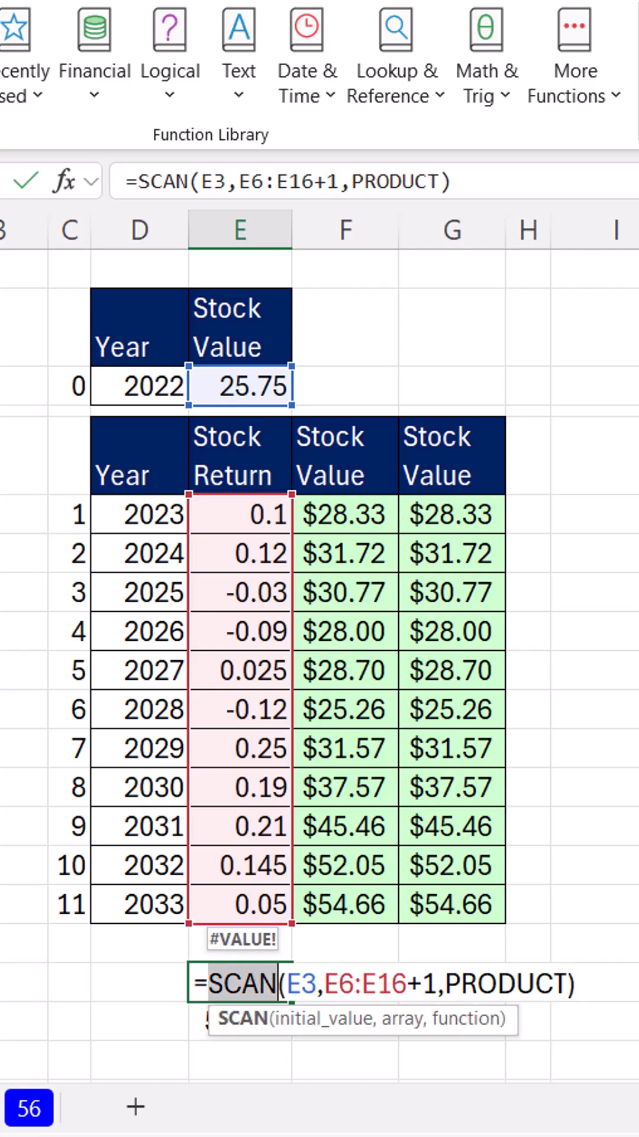
mouse_move(472, 505)
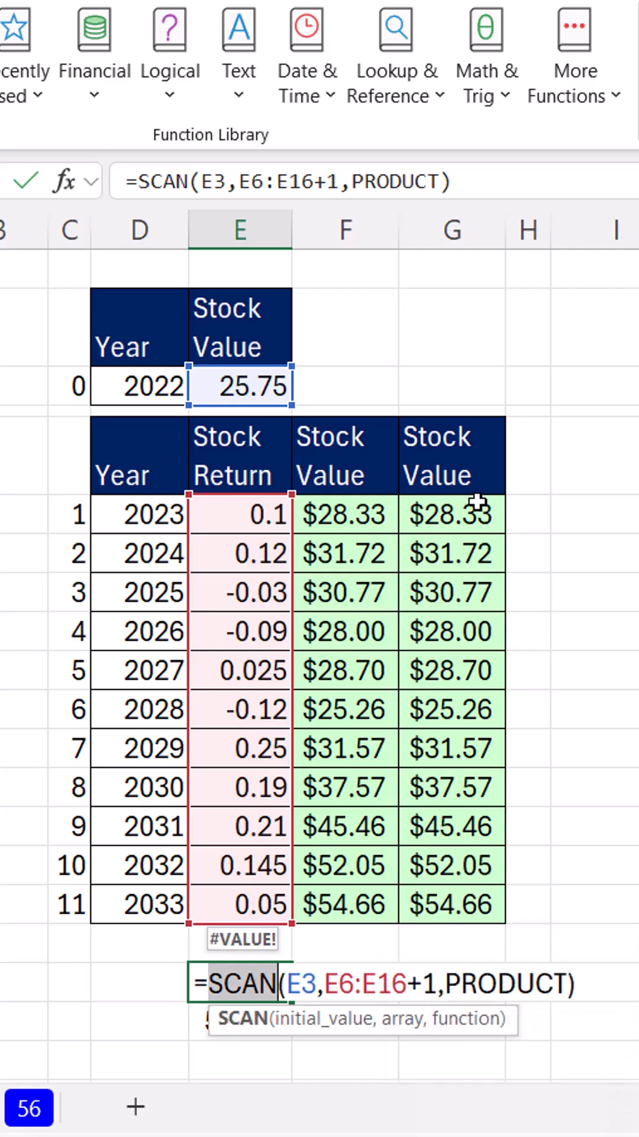
mouse_move(545, 875)
type("R")
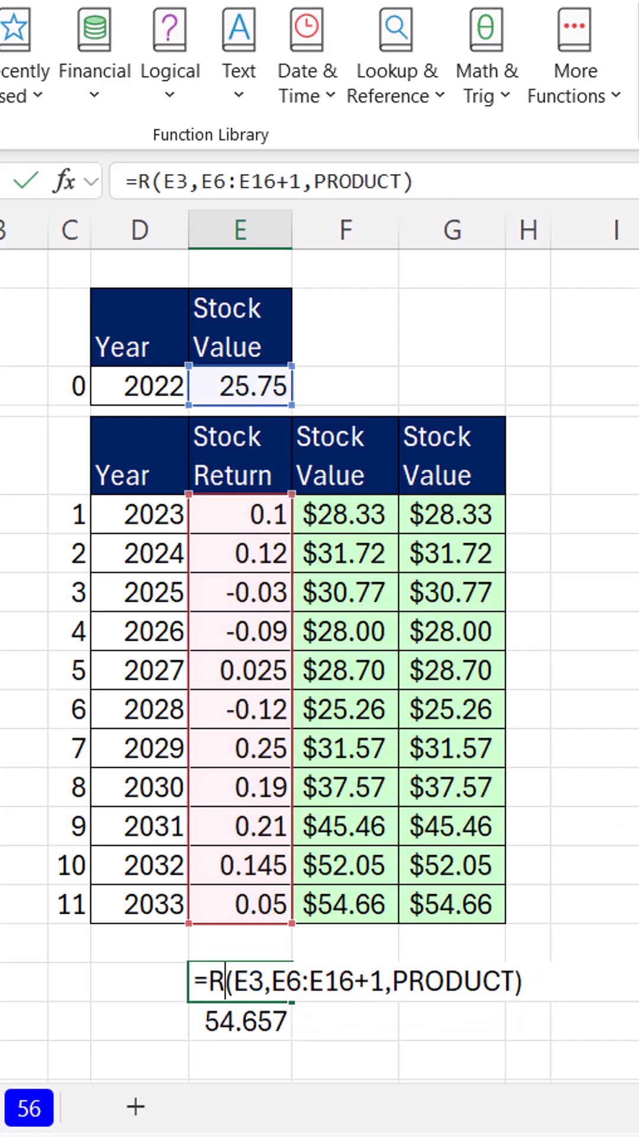
Change the copied SCAN formula to REDUCE so it returns only 54.657
type("EDUCE")
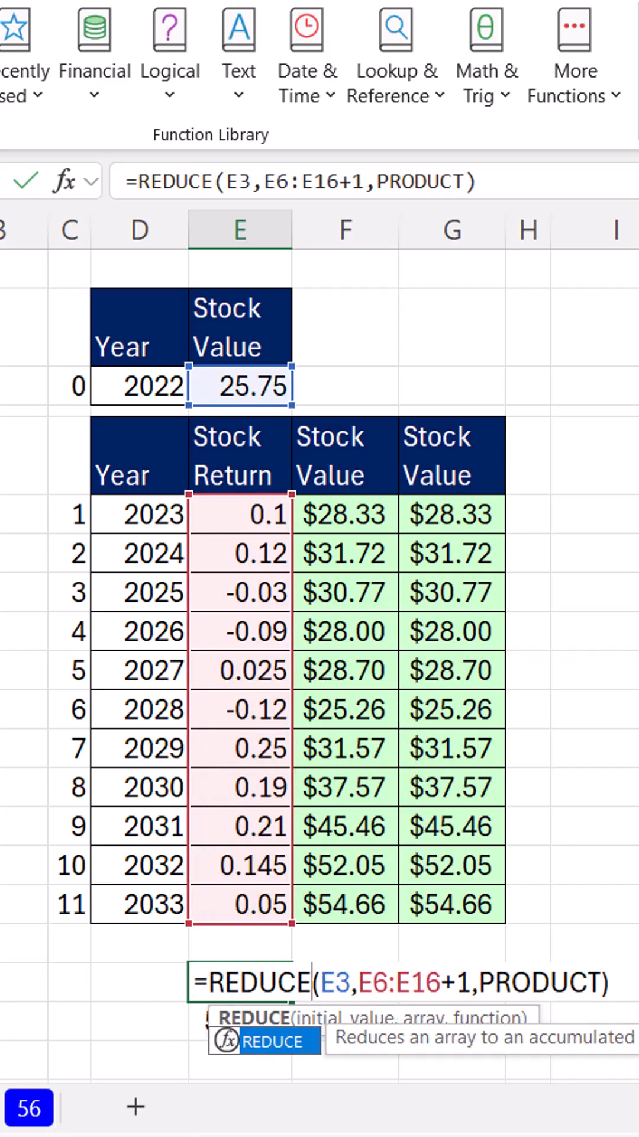
mouse_move(303, 772)
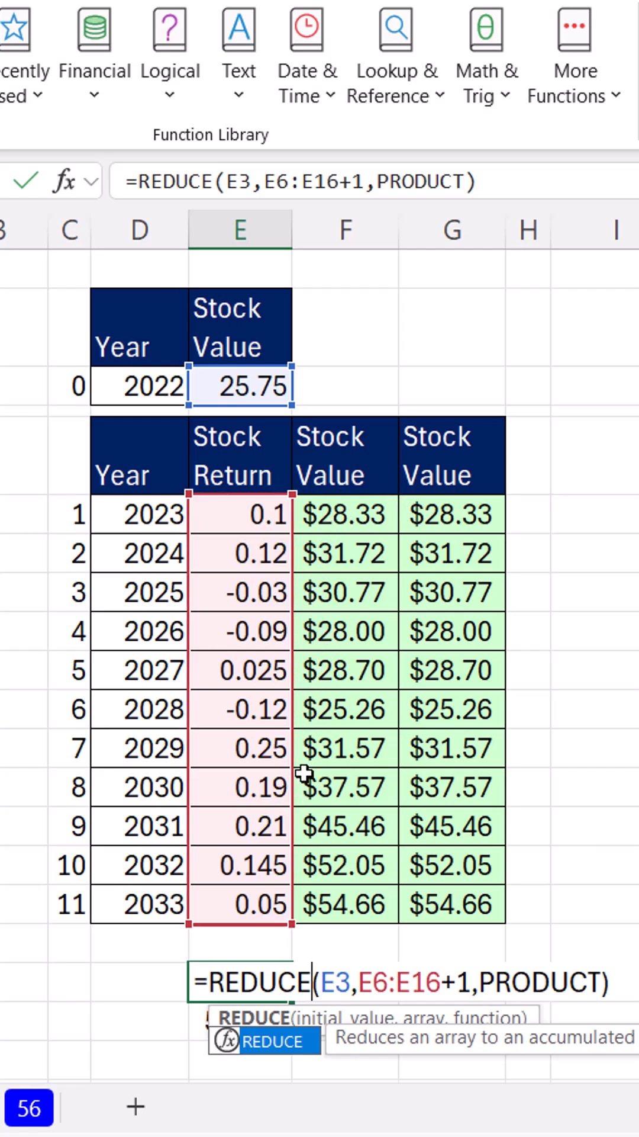
mouse_move(619, 913)
type("=PRODUCT(E6:E16+1)*E3")
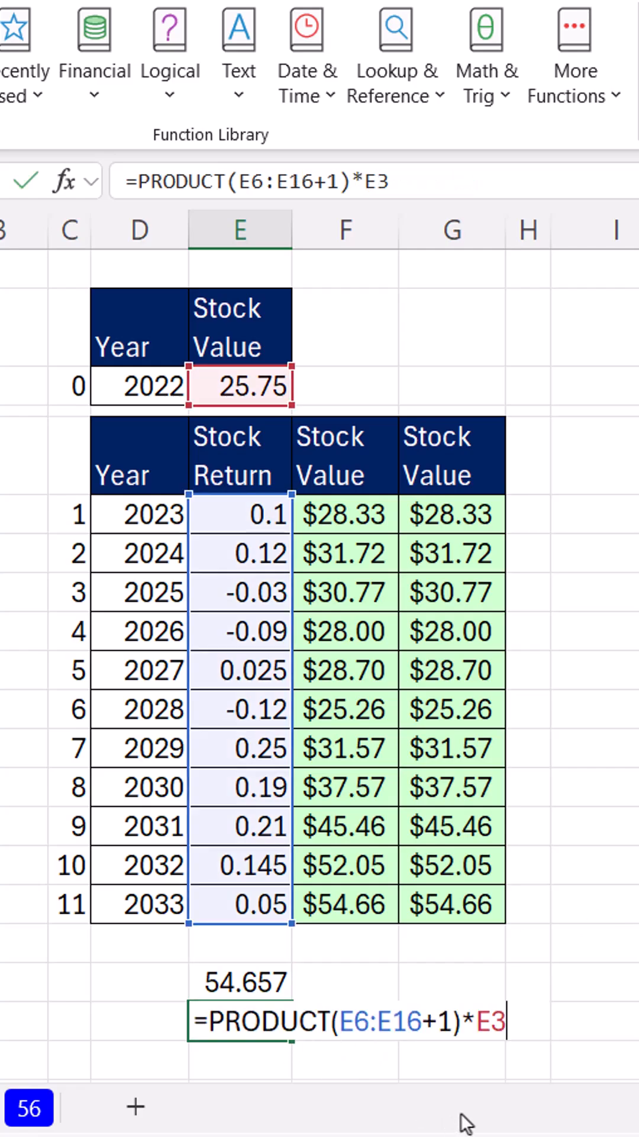
mouse_move(238, 562)
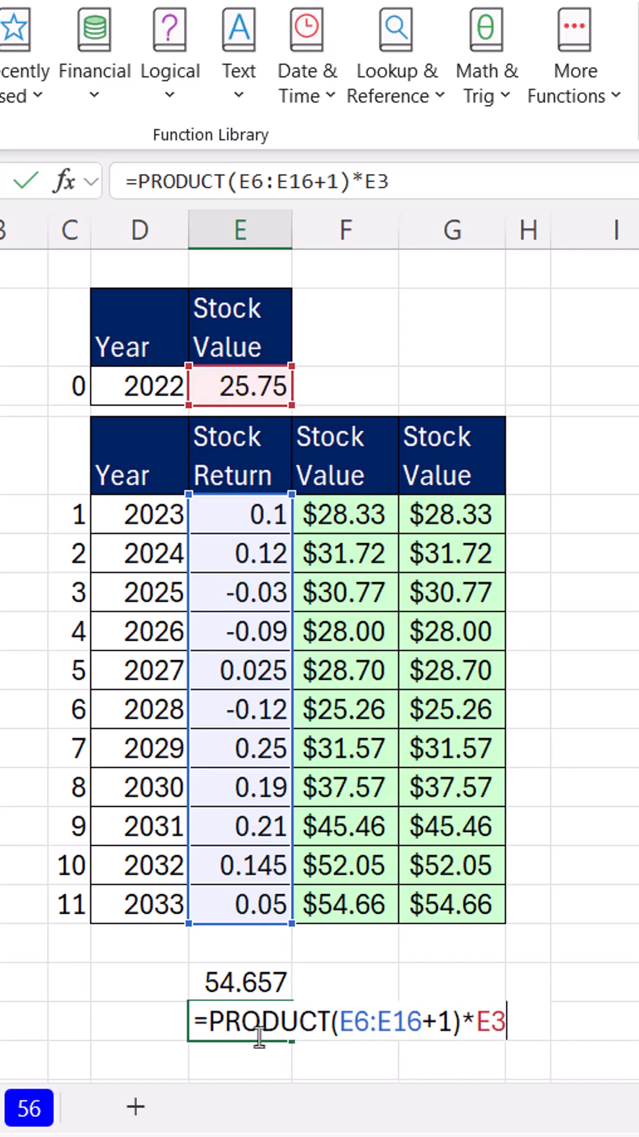
mouse_move(625, 862)
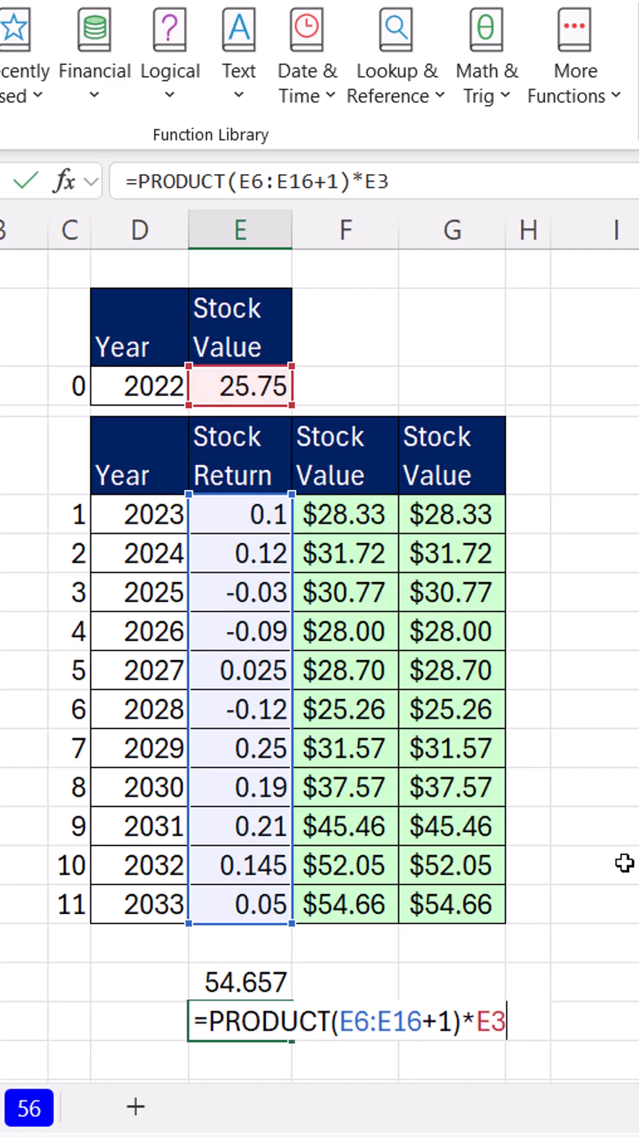
Enter =PRODUCT(E6:E16+1)*E3 in the next cell down, giving 54.657
key("Return")
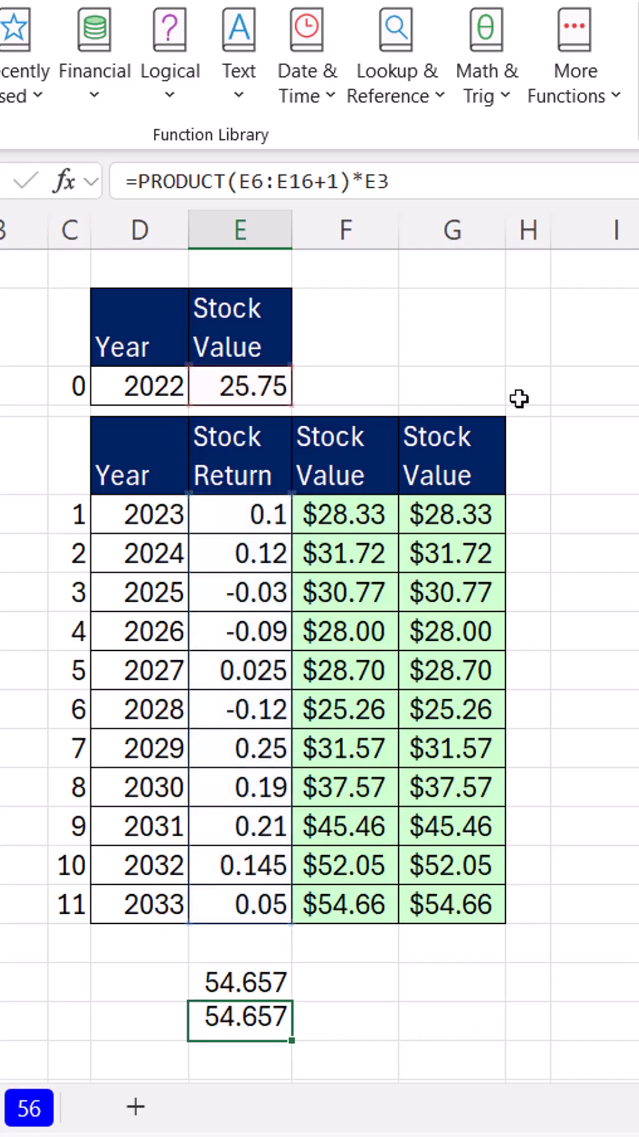
mouse_move(610, 839)
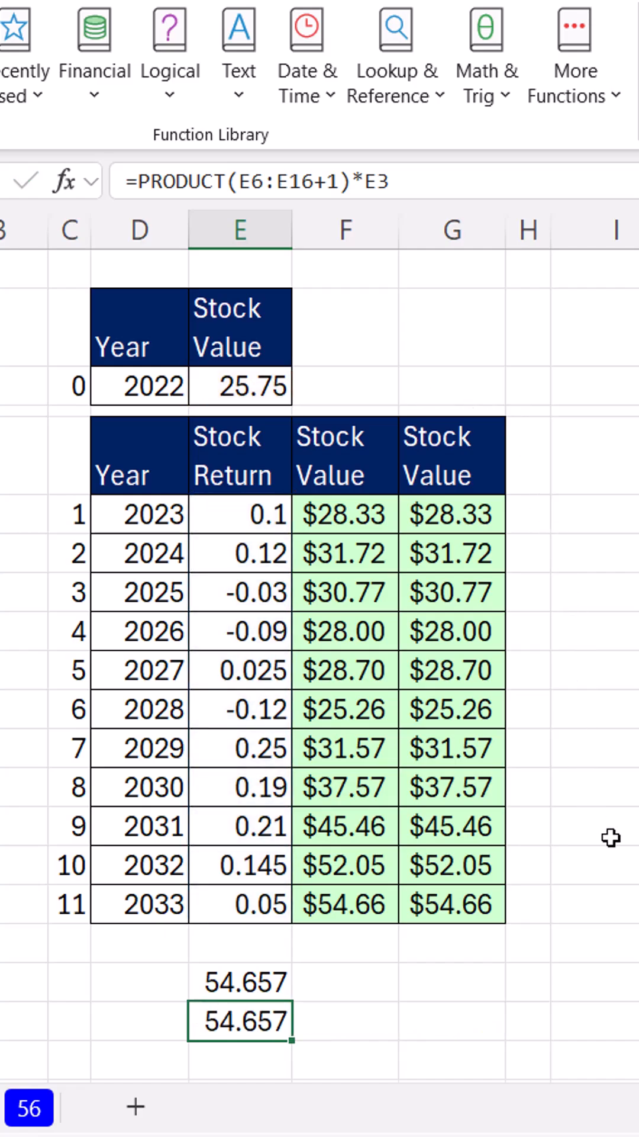